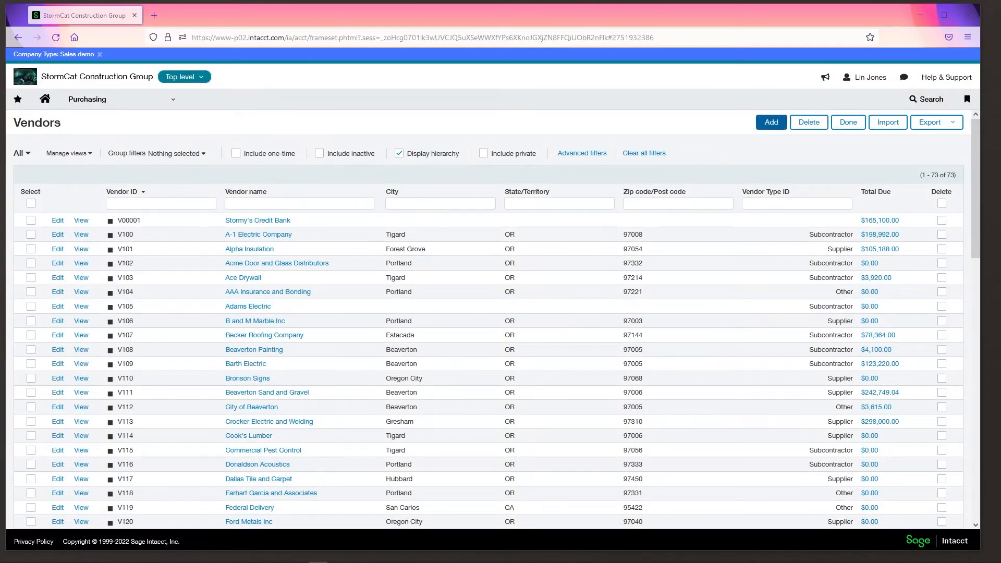
Step: Start a new vendor record and show its Additional information section with the GL group field
left_click(769, 122)
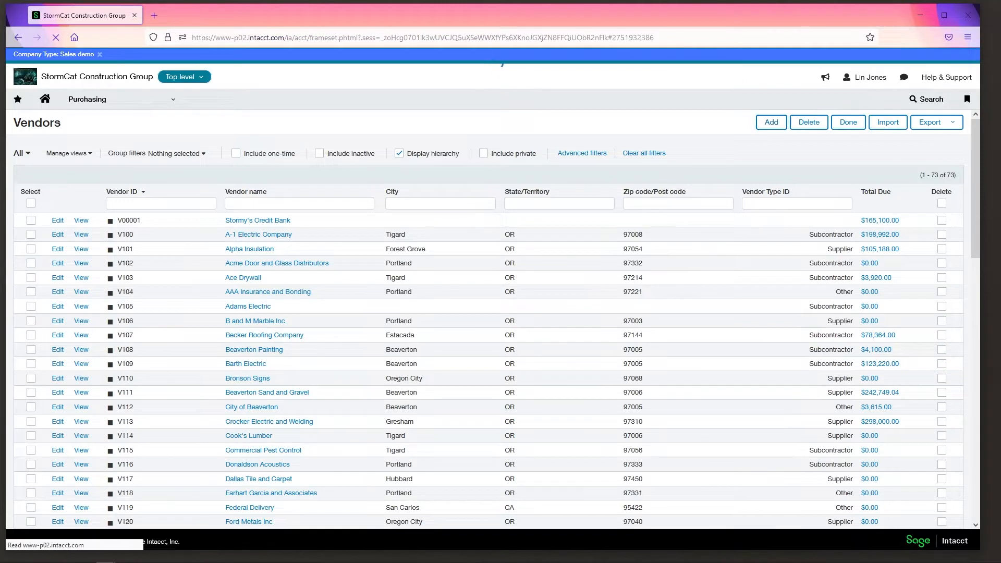
left_click(770, 122)
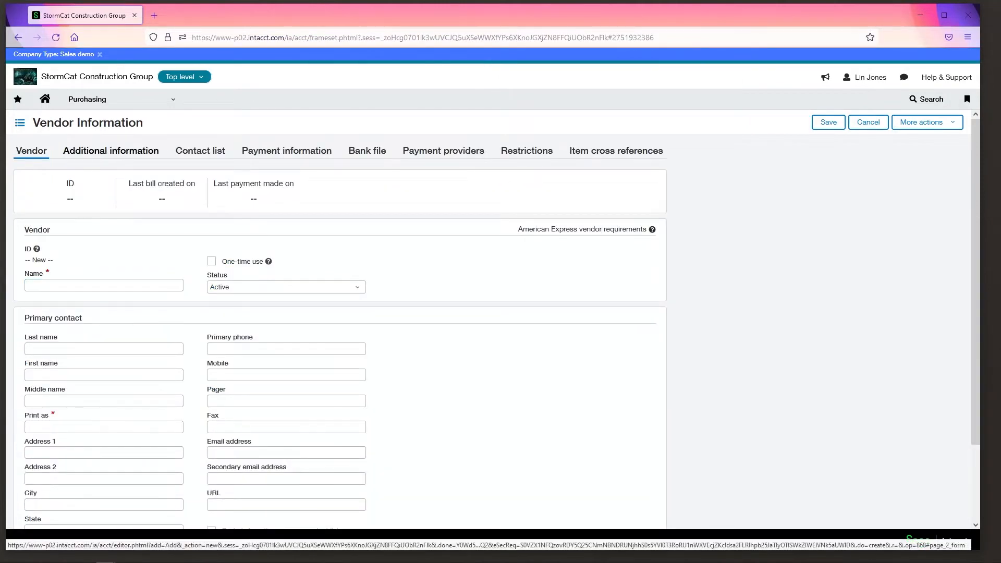
left_click(111, 150)
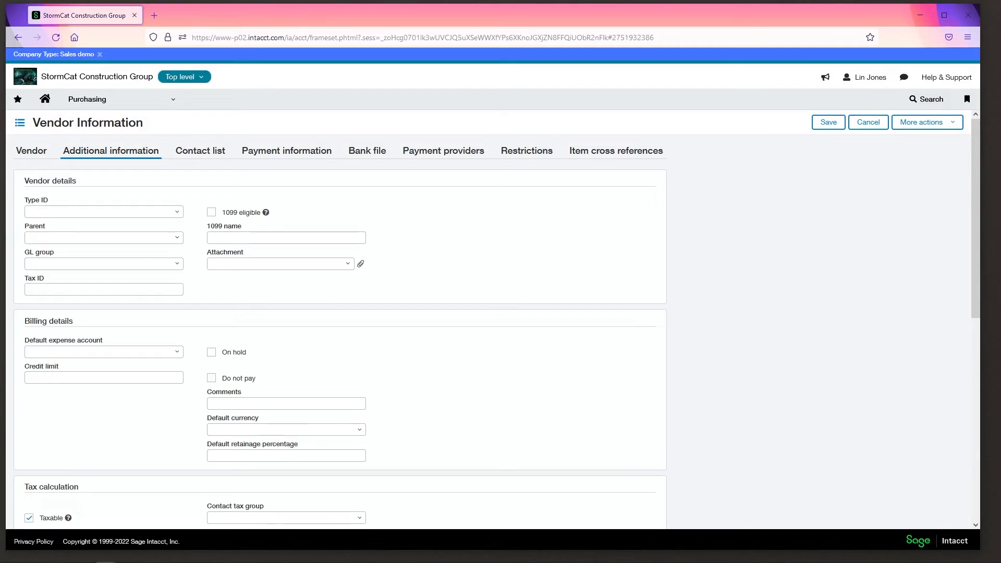
Step: Expand the GL group dropdown, which offers no existing groups
left_click(103, 264)
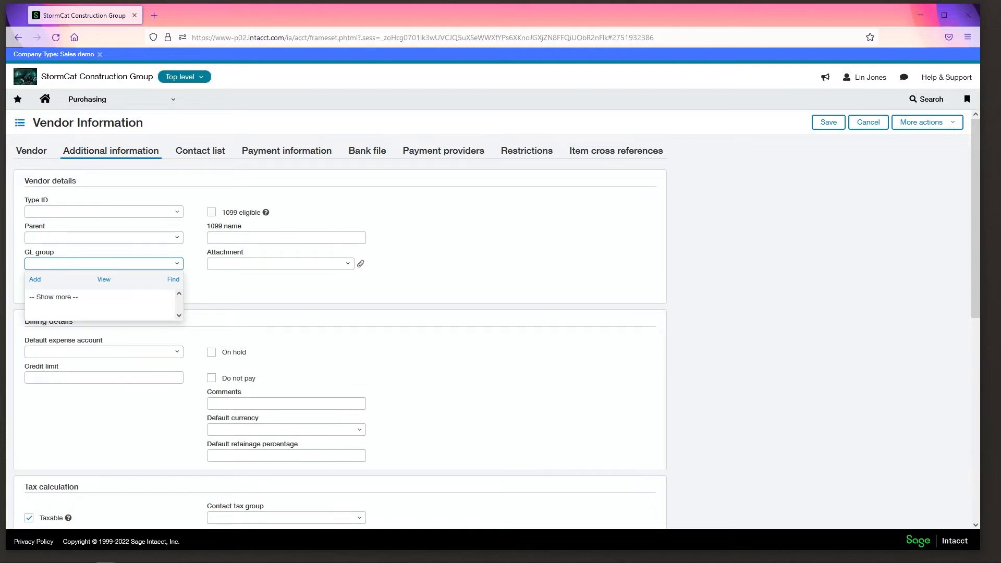
left_click(99, 264)
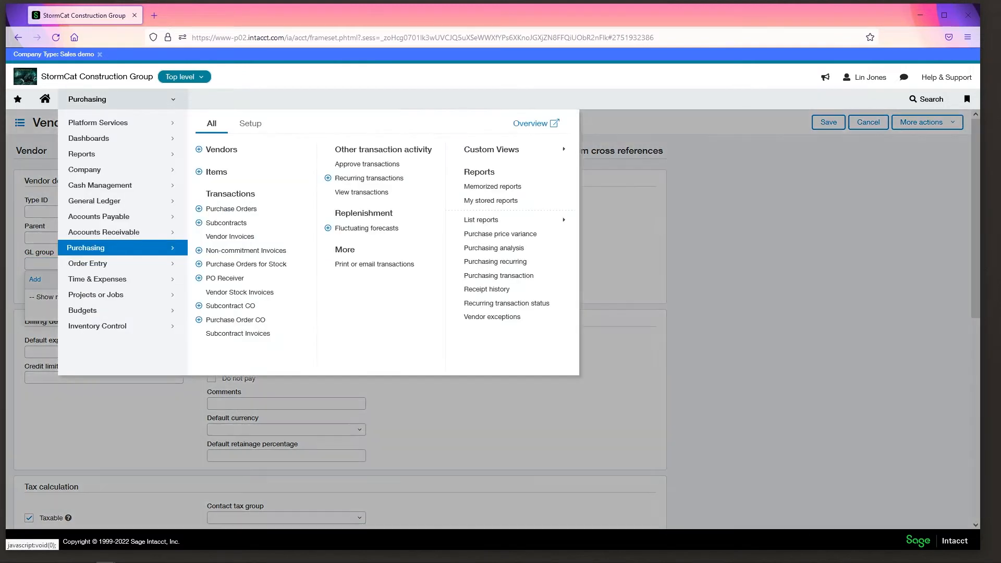
mouse_move(225, 222)
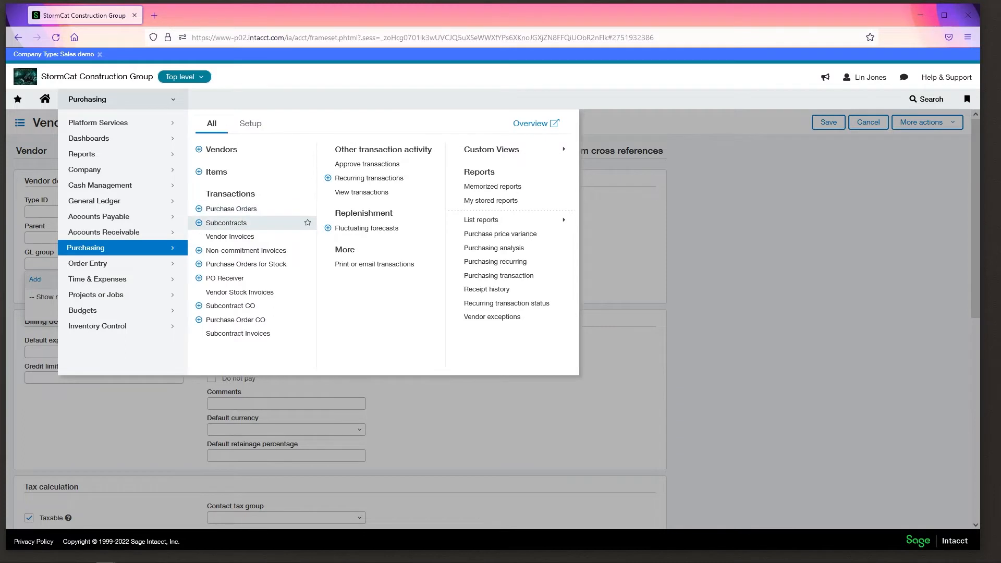
mouse_move(232, 208)
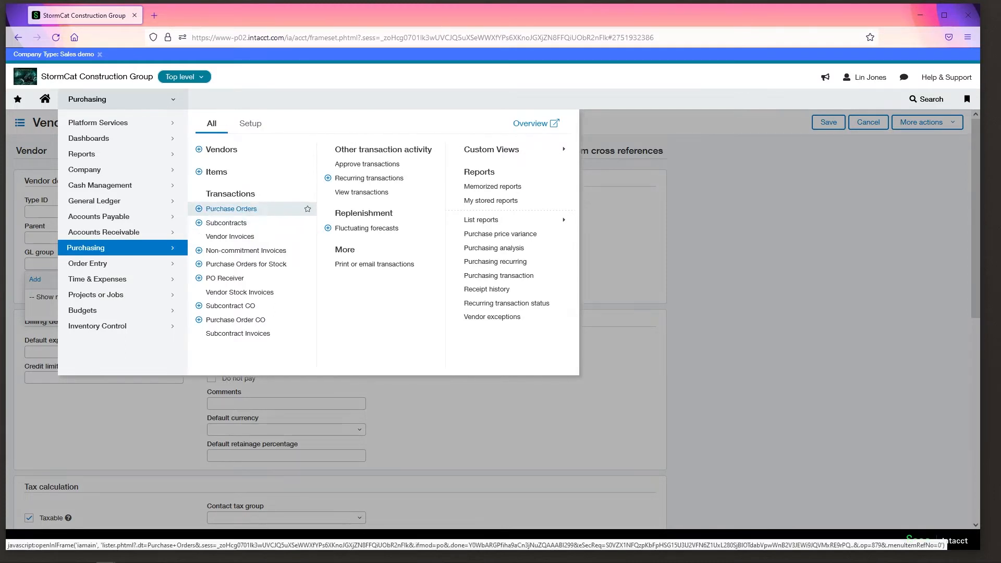
mouse_move(215, 171)
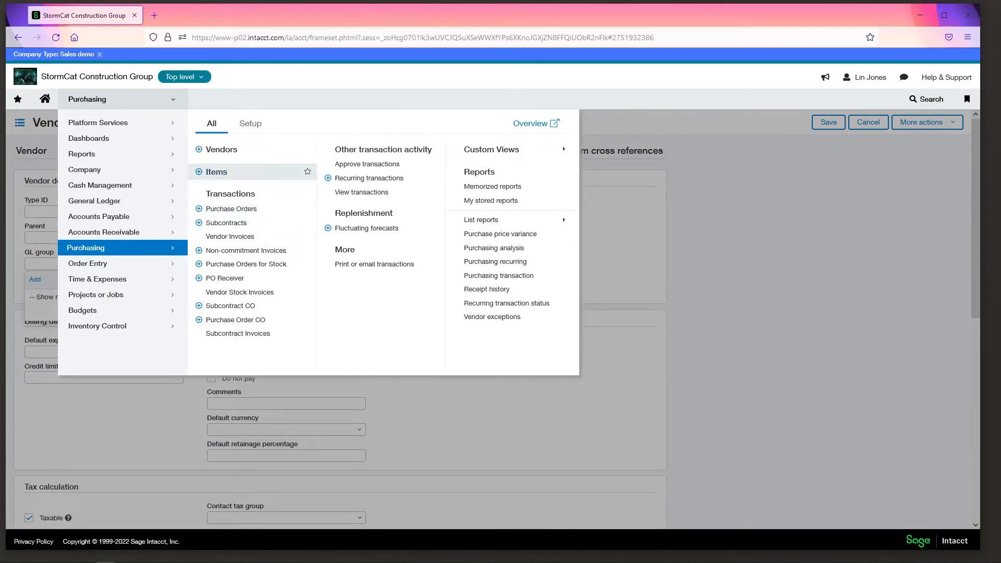
Step: Show the Purchasing Setup options listing vendor GL groups and Groups
left_click(250, 123)
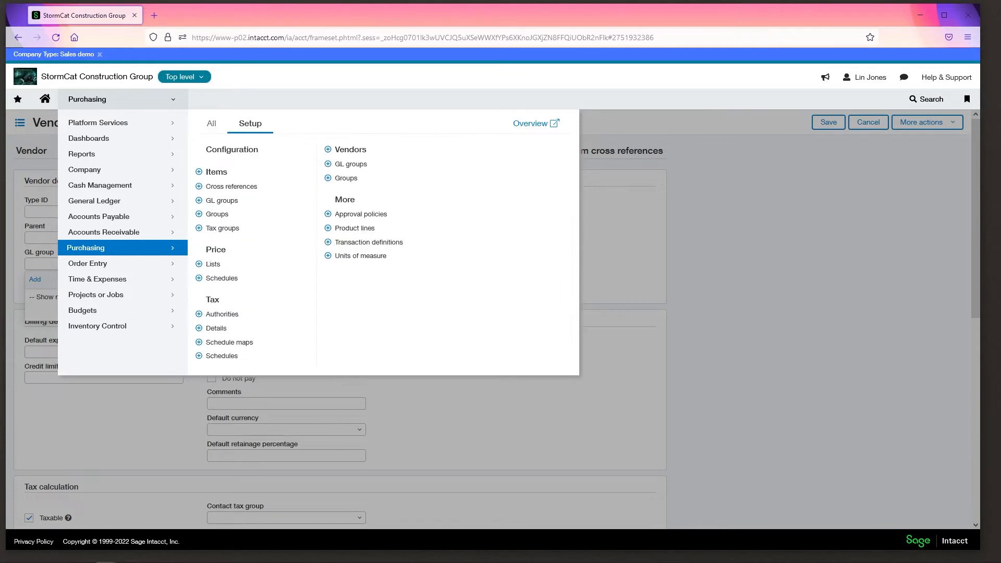
mouse_move(350, 164)
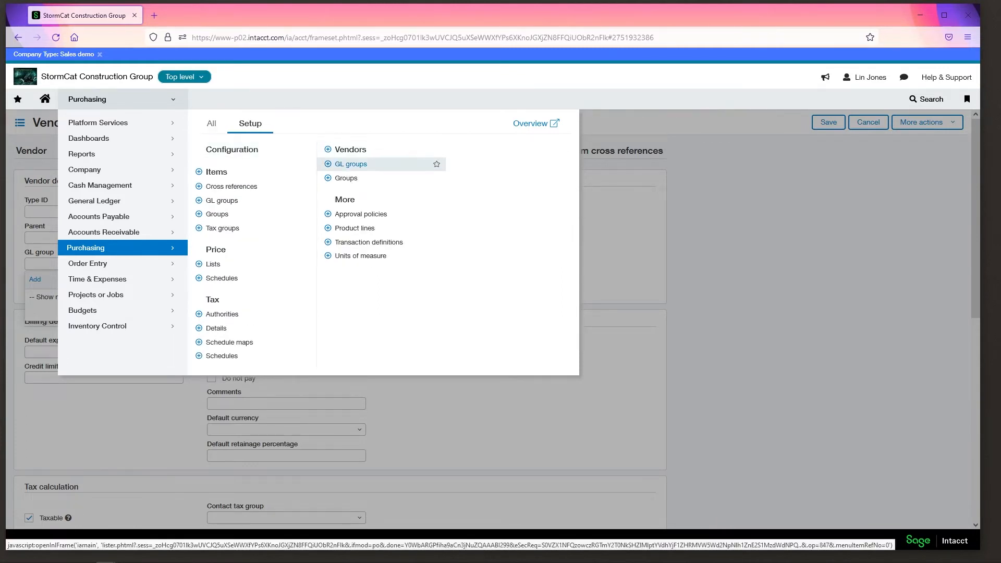
mouse_move(345, 178)
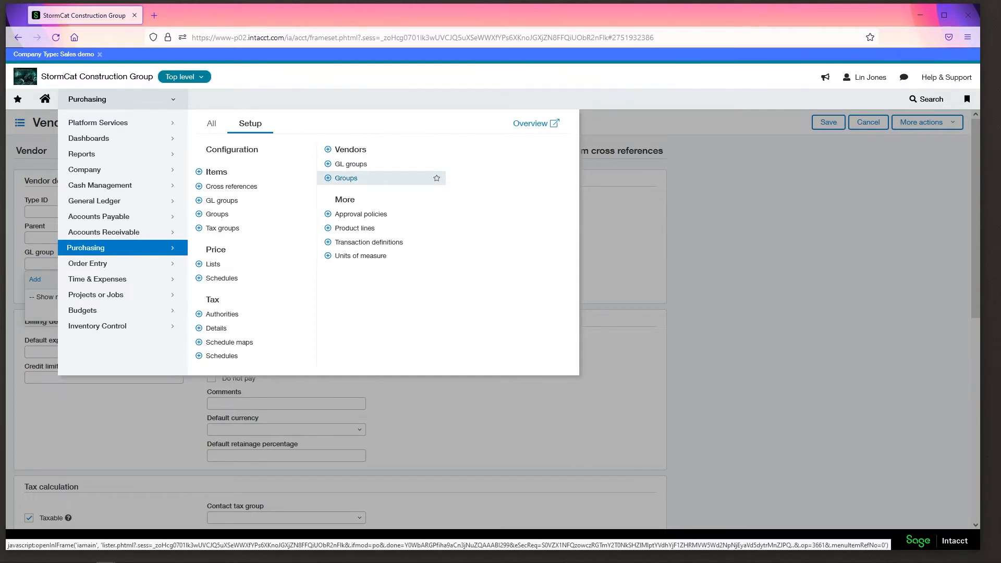
mouse_move(351, 163)
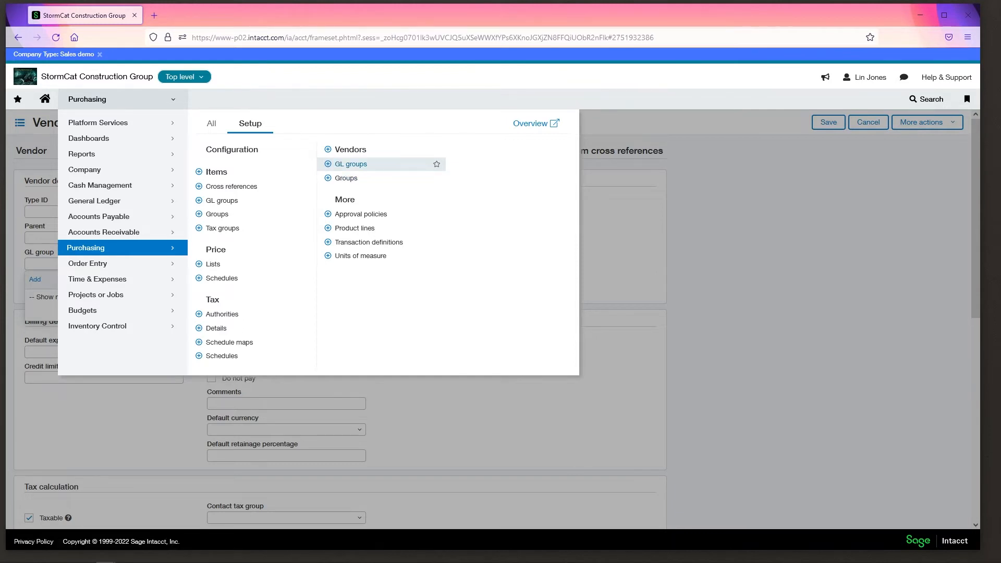
mouse_move(346, 178)
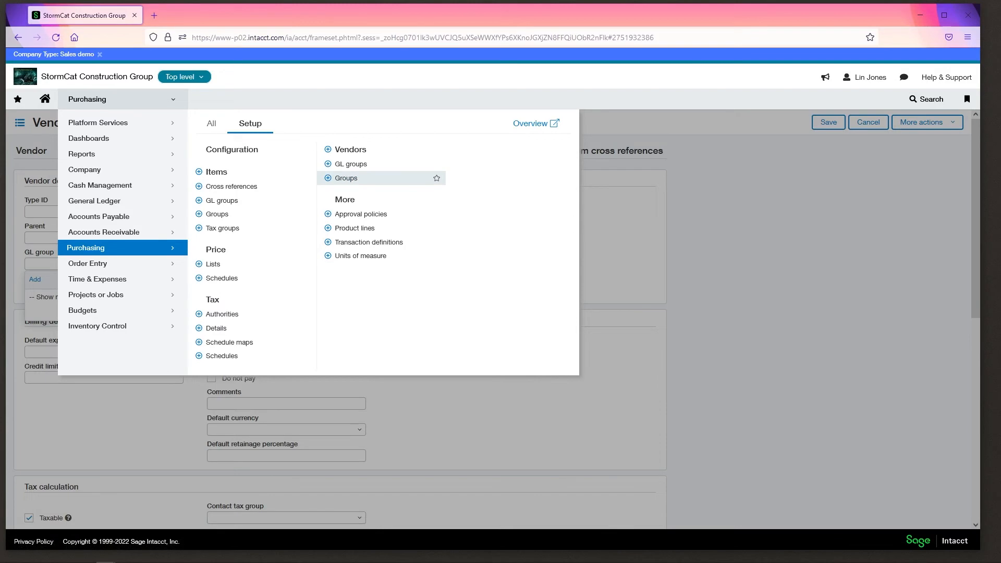
Step: Leave the unsaved vendor and show the Vendor Groups list containing MO Vendors
left_click(345, 177)
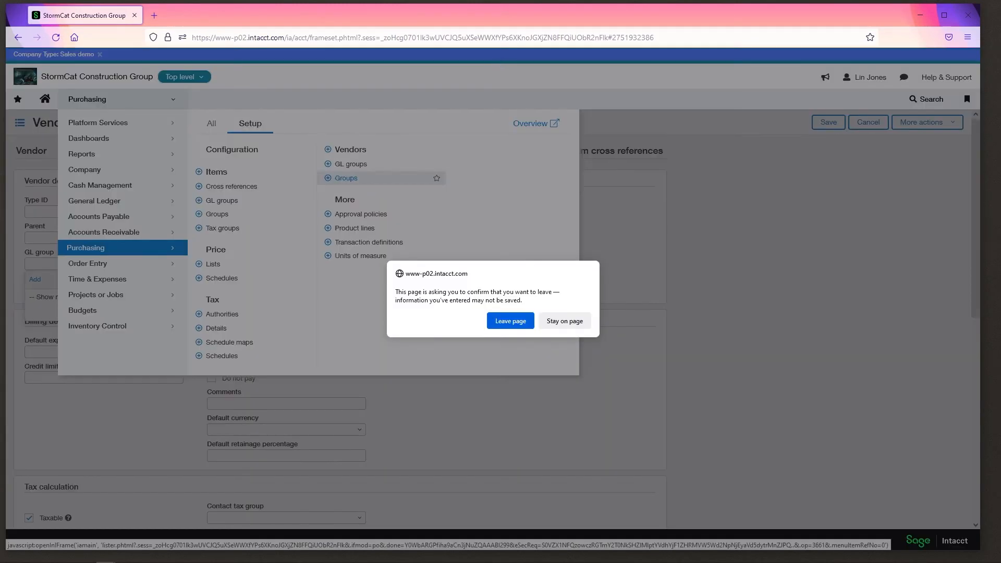
left_click(510, 320)
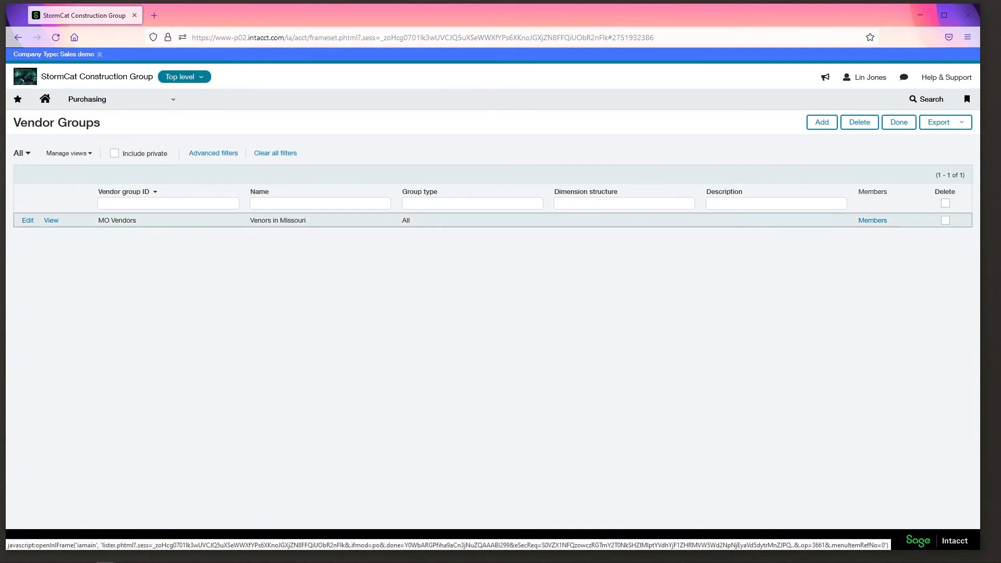
mouse_move(27, 220)
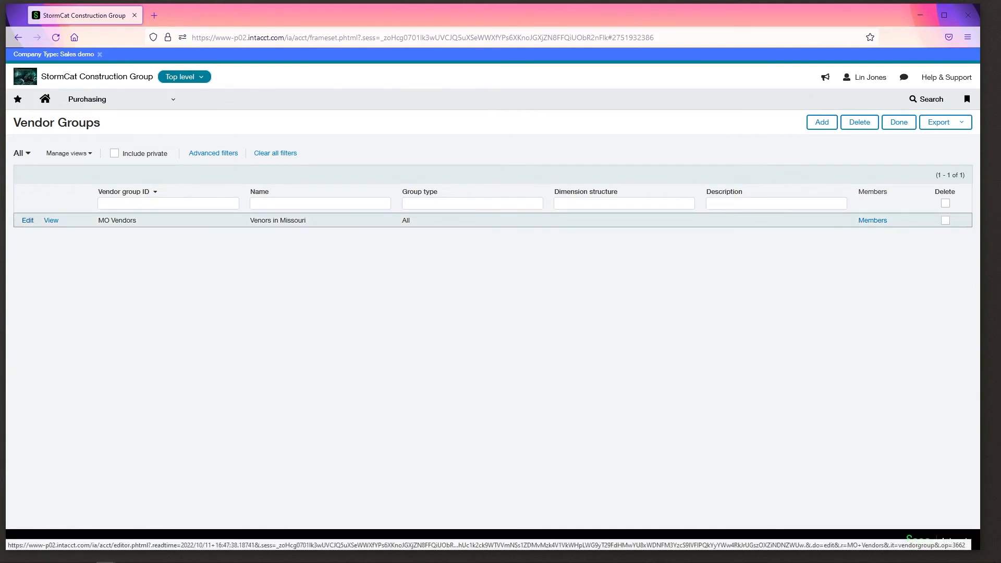
left_click(27, 220)
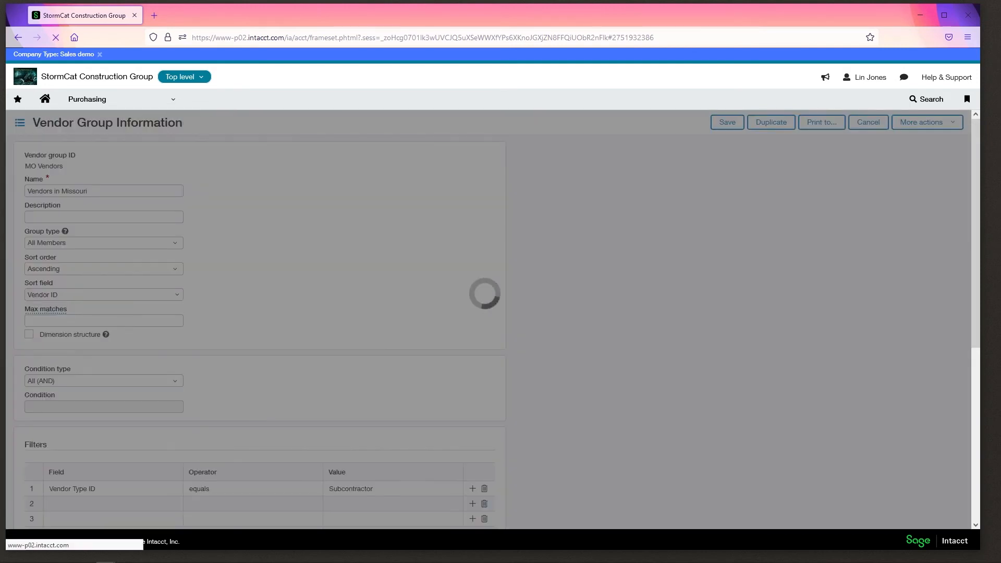
left_click(866, 122)
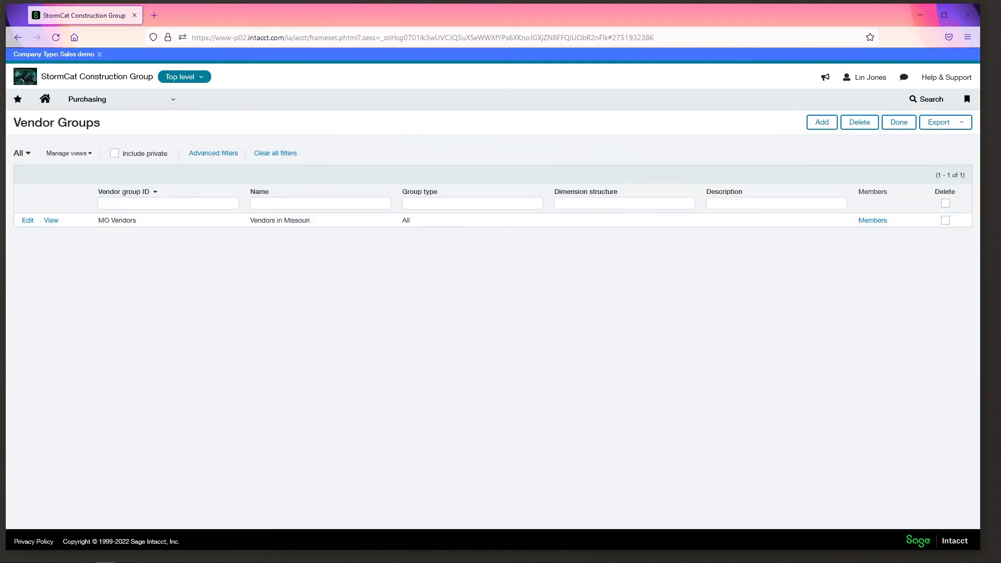